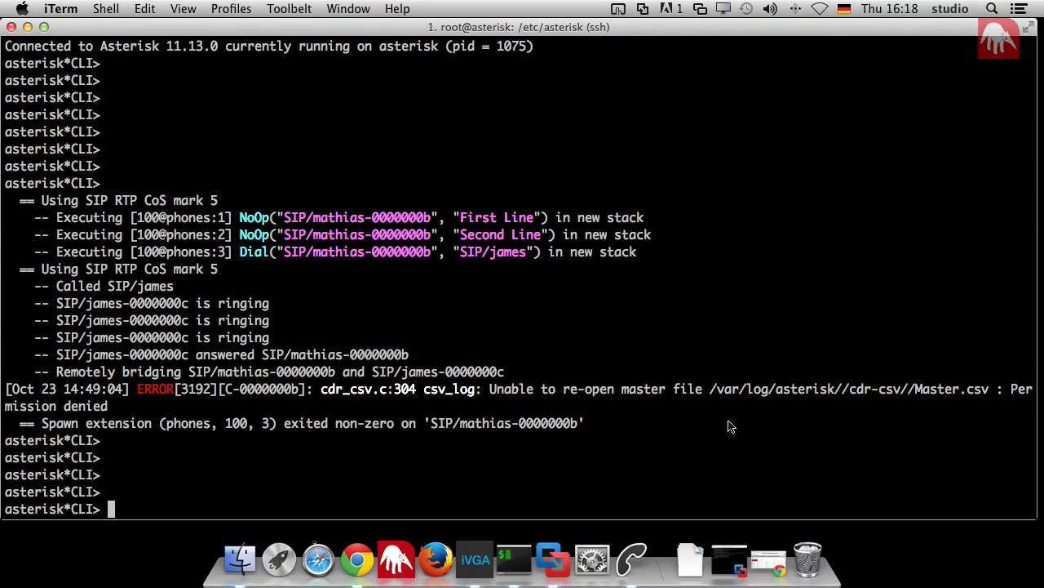
mouse_move(705, 398)
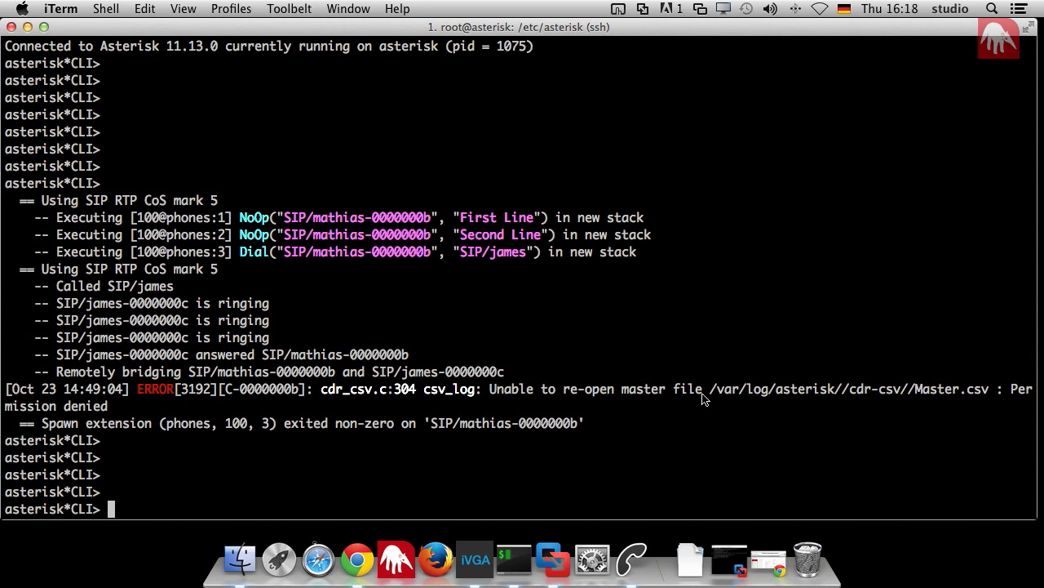
- Exit the Asterisk CLI back to the root shell in /etc/asterisk
text(exi)
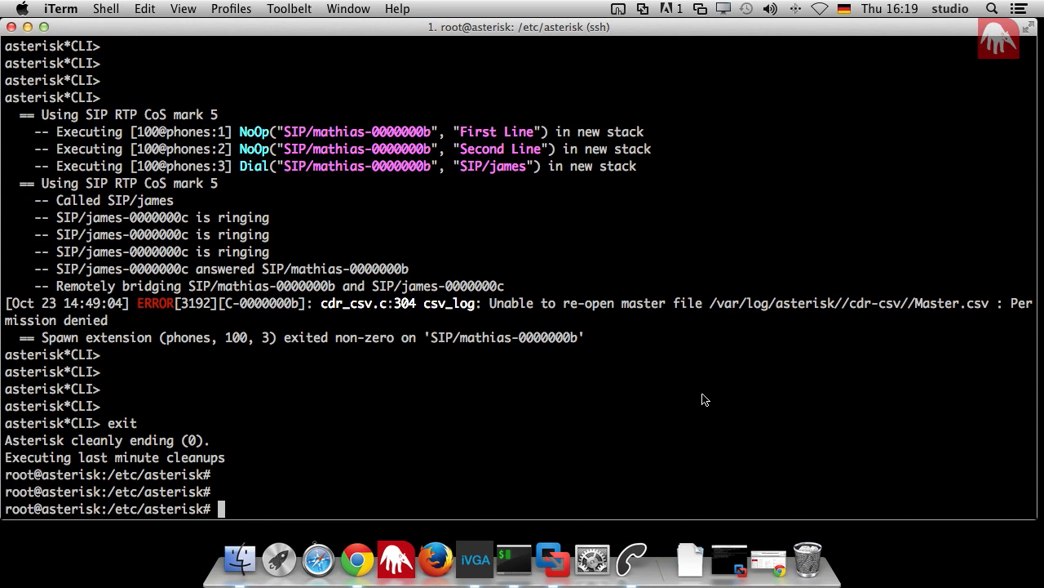
- Create /var/log/asterisk/cdr-csv/Master.csv, chown it to asterisk, and reconnect with asterisk -rvvv
text(touch /var/log/asterisk//cdr-csv//Master.csv)
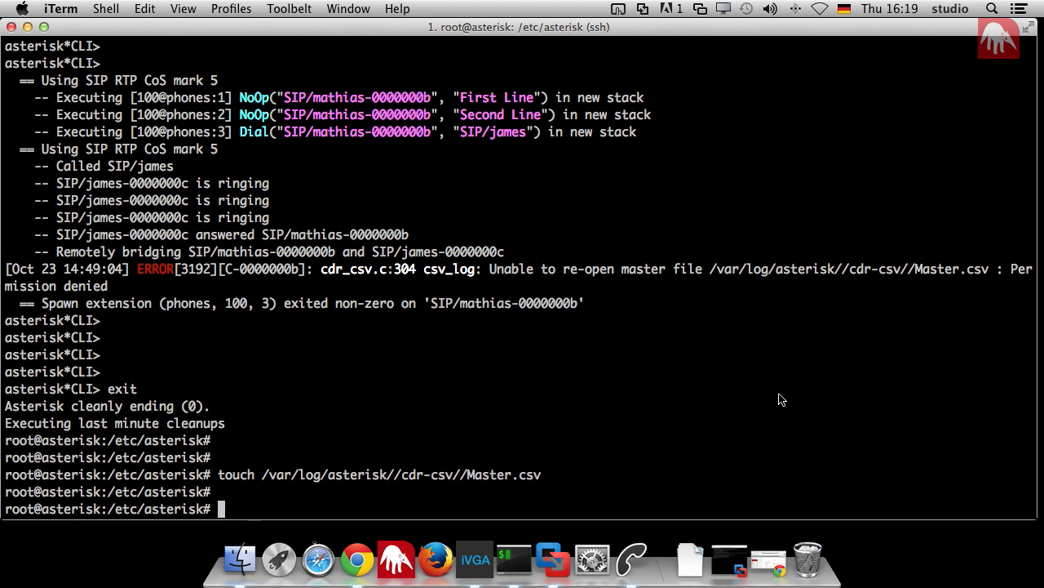
text(chown ast)
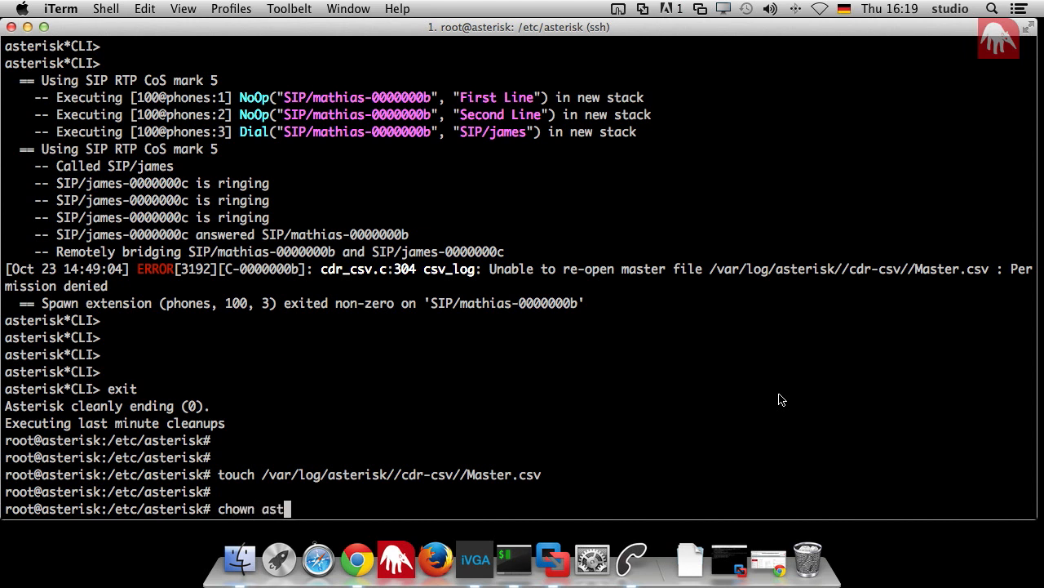
text(erisk /var/log/asterisk//cdr-csv//Master.csv)
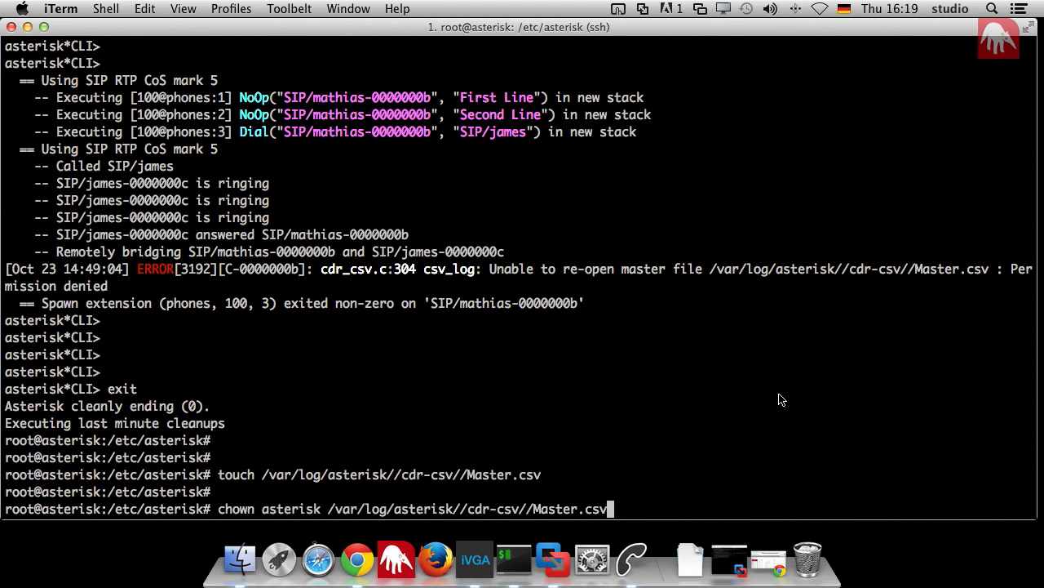
key(Return)
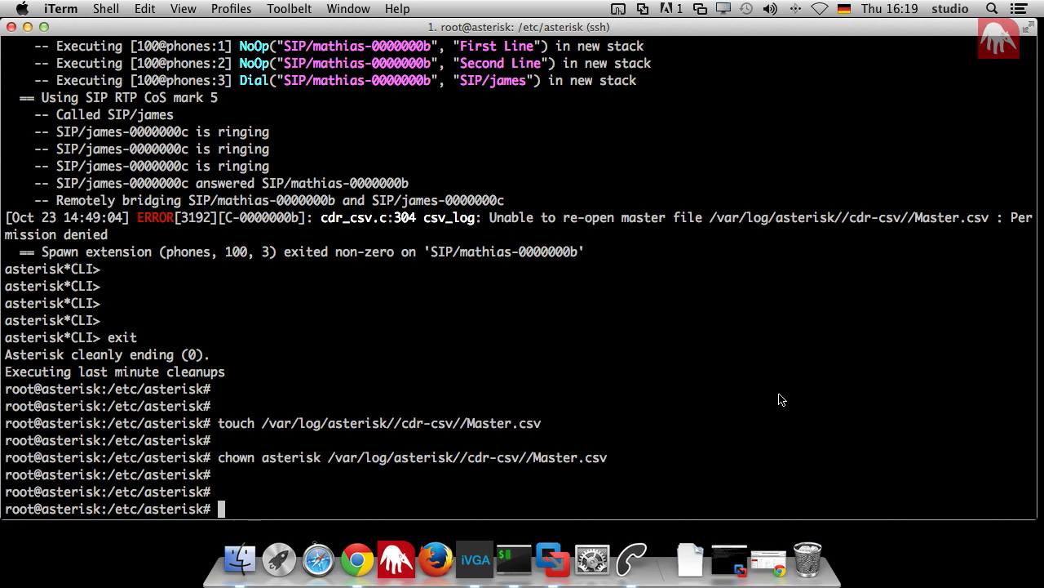
text(asterisk -rvvv)
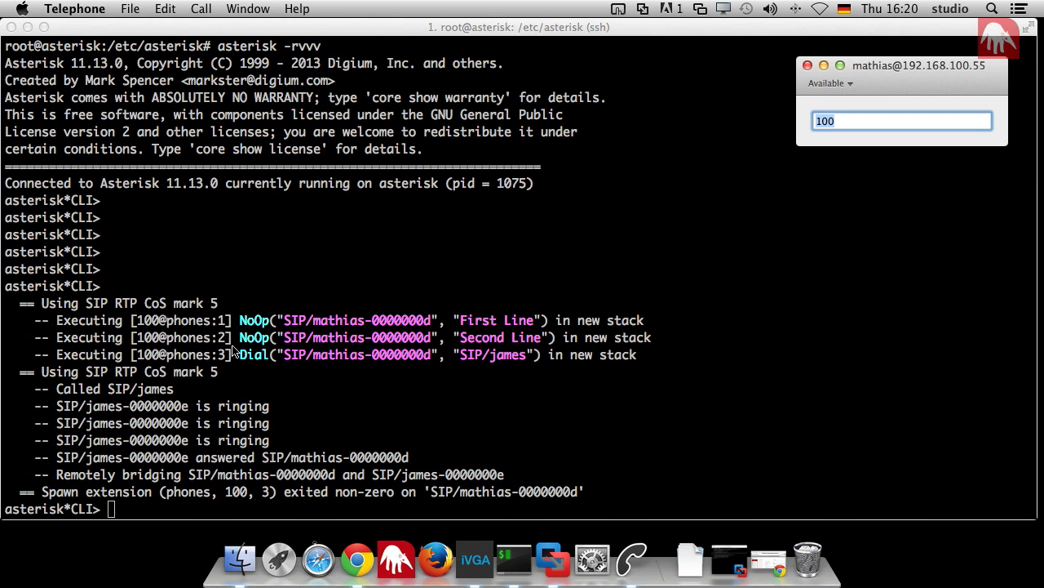
mouse_move(326, 465)
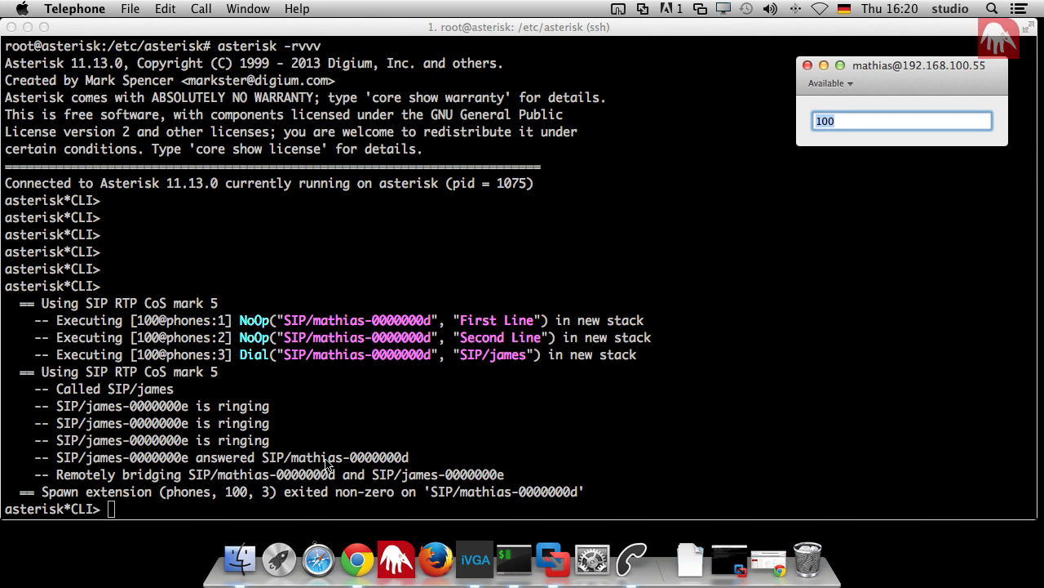
mouse_move(274, 413)
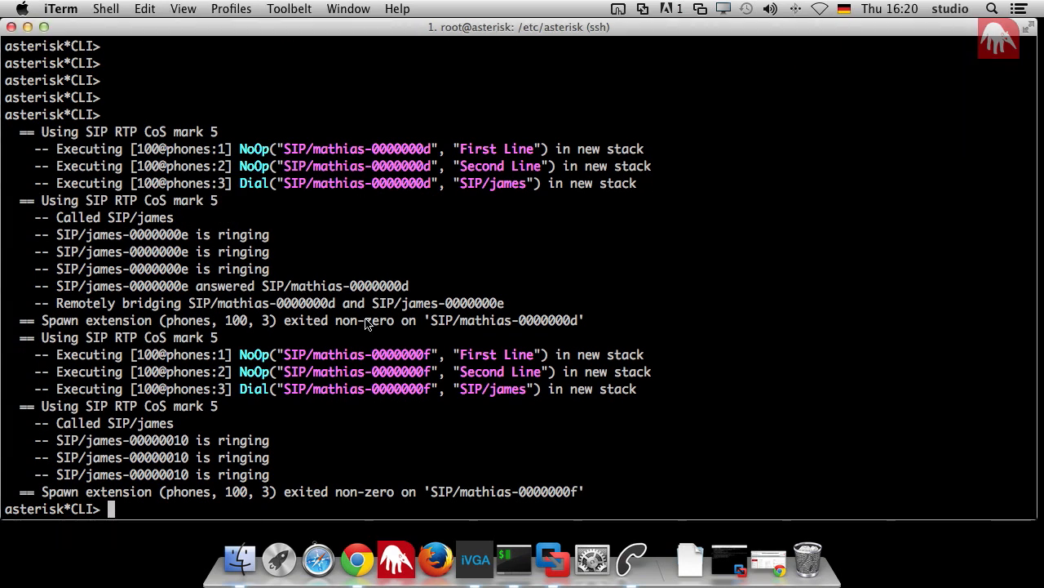
- Exit the console and open extensions.conf in vi, entering insert mode on the phones context
text(exit)
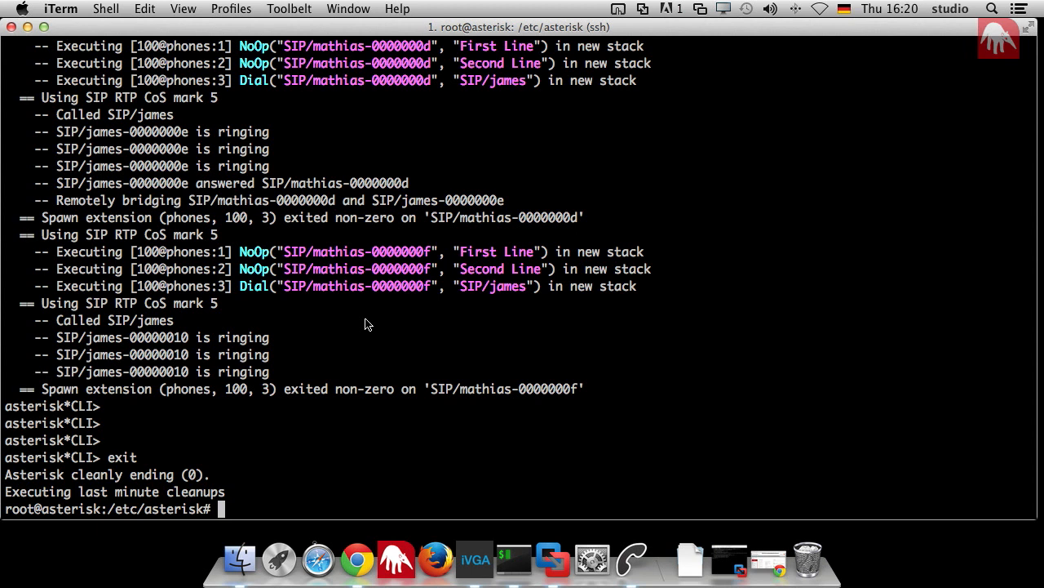
text(asterisk -rvvv)
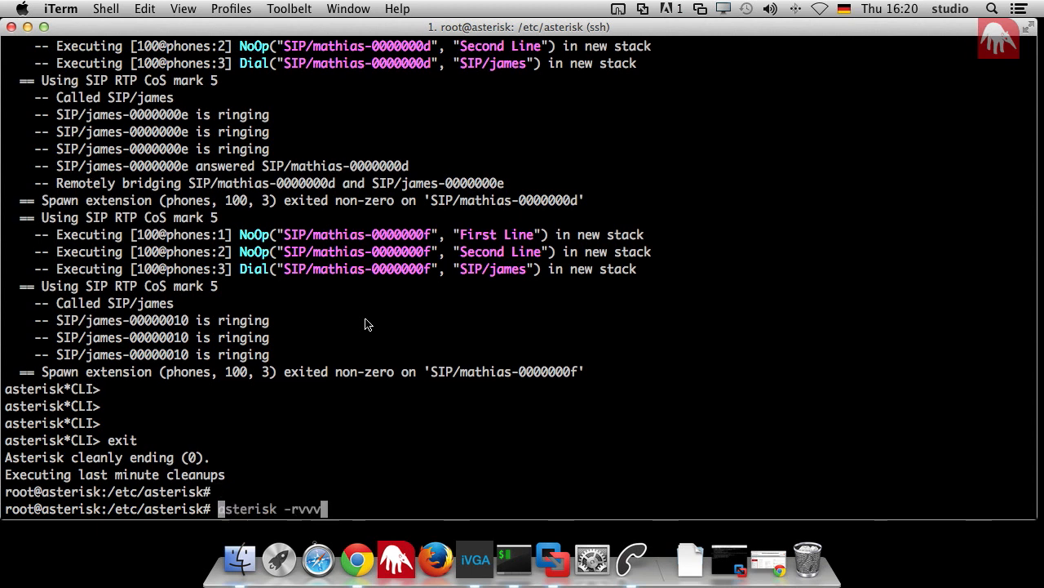
text(vi)
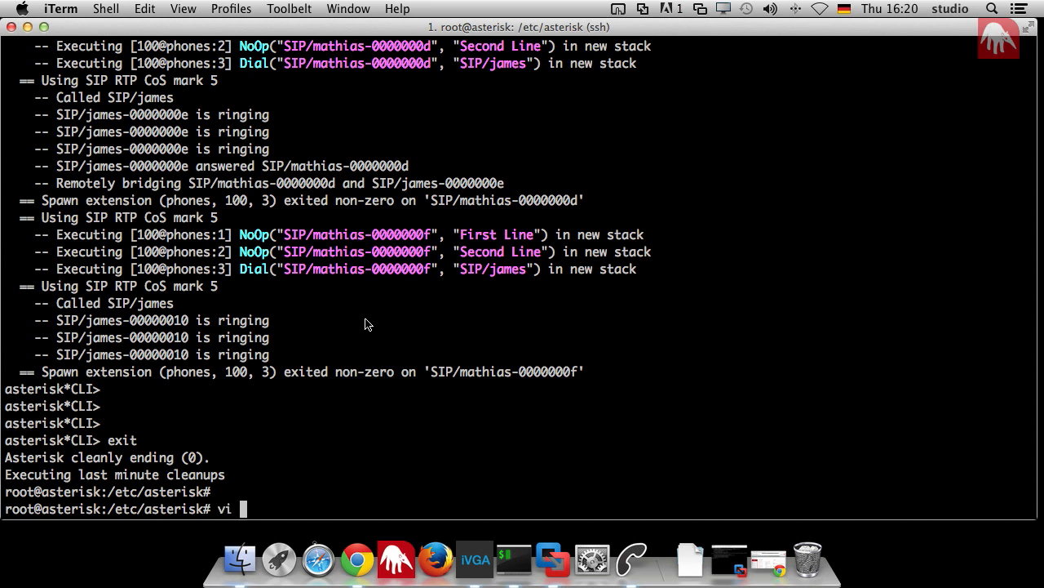
text(exte)
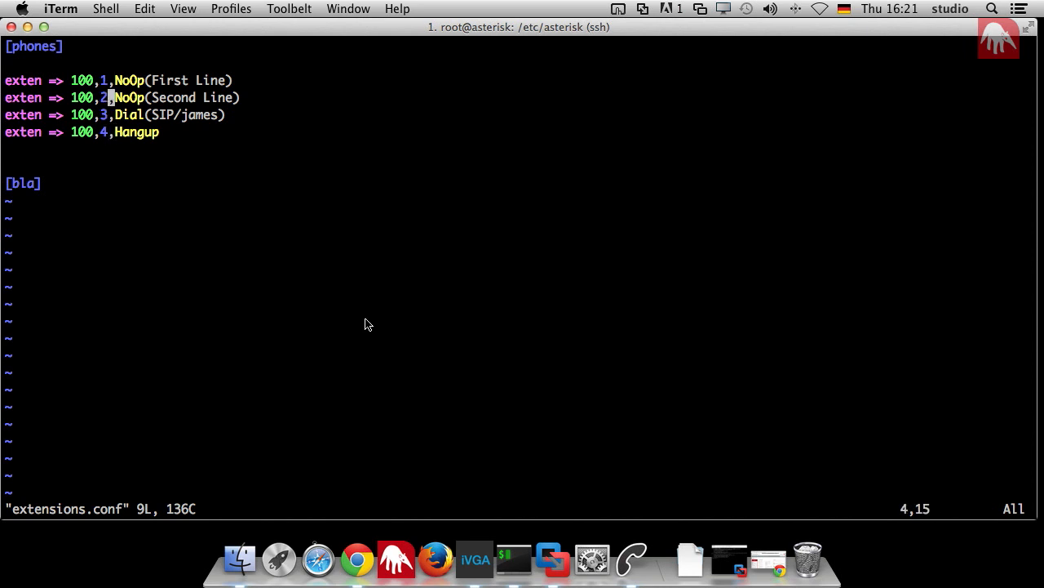
key(i)
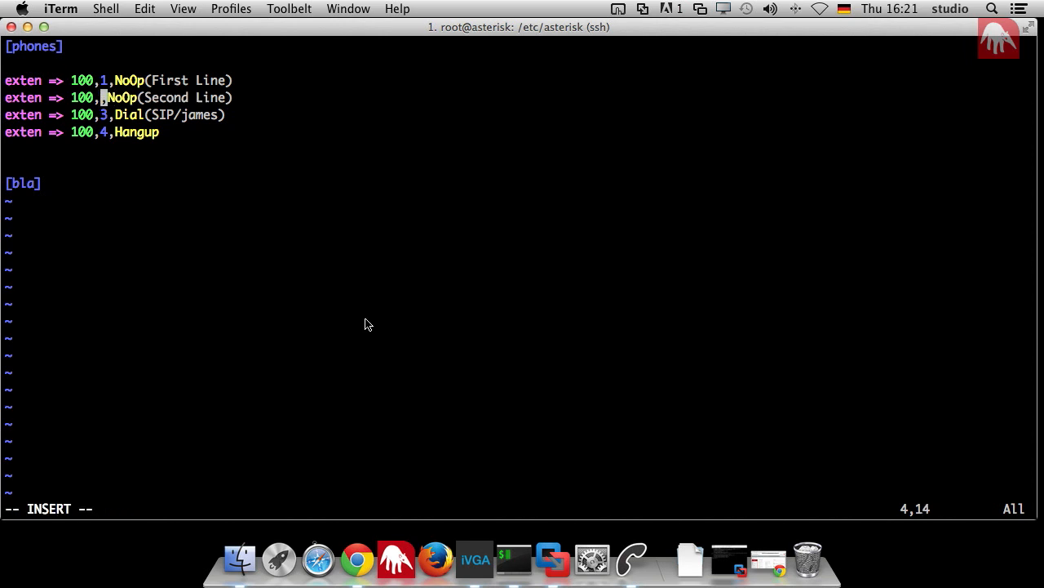
- Write extension 100's later priorities as n, then save extensions.conf and quit vi
text(n)
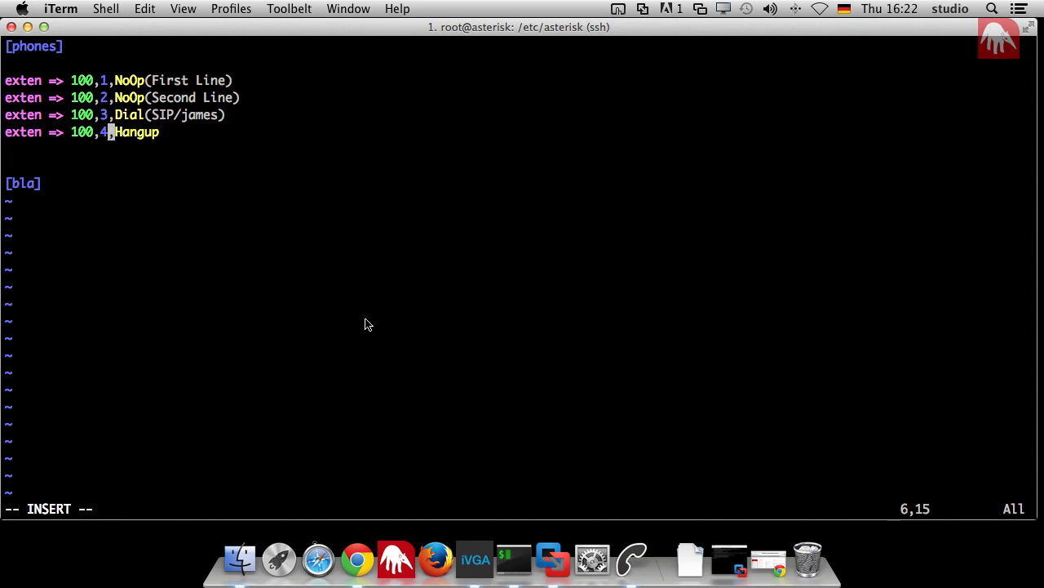
key(Up)
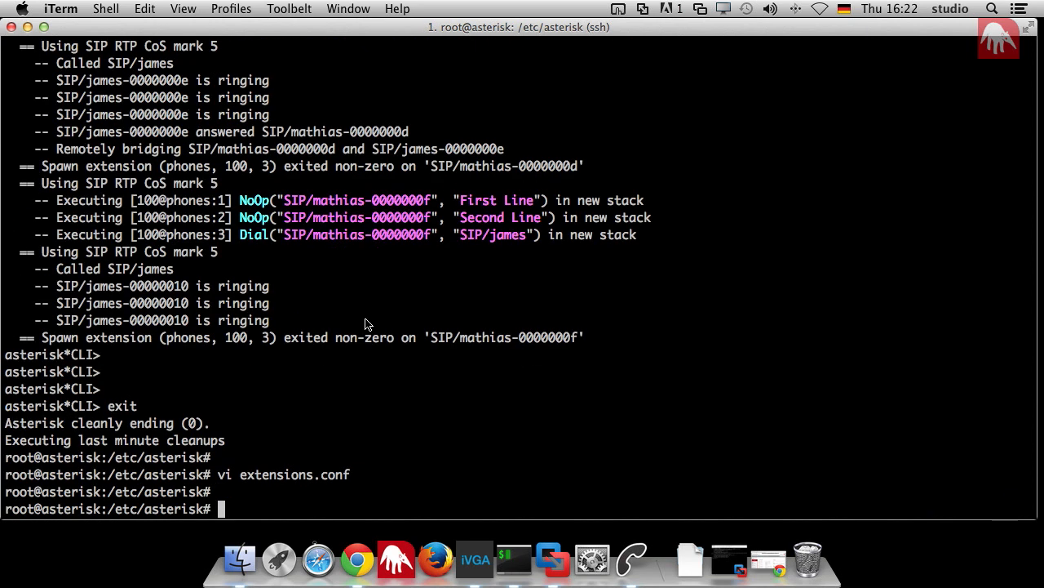
- Reconnect with asterisk -r and watch a test call to 100 ring James and bridge
text(asterisk -rvvv)
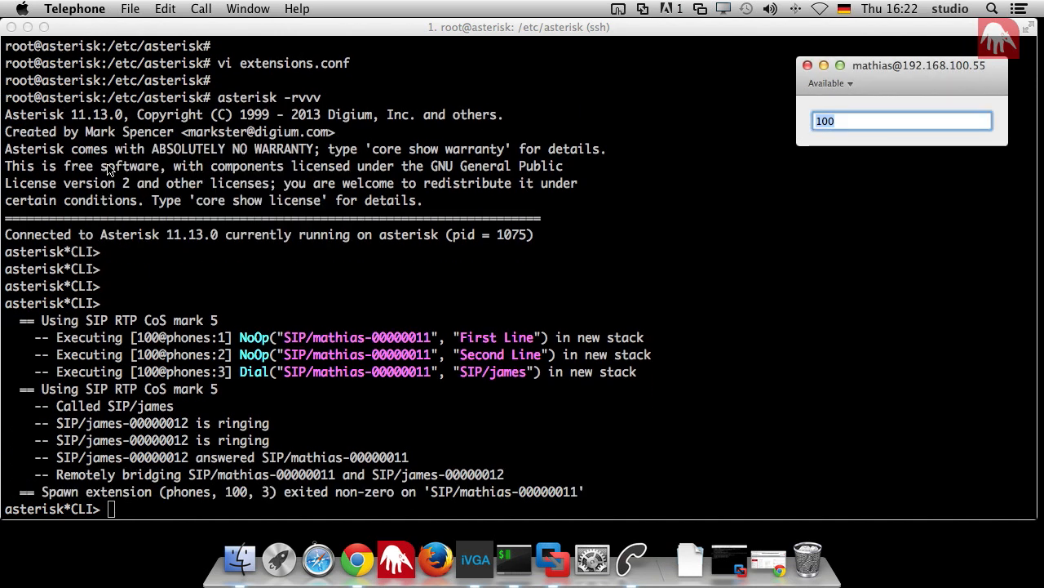
mouse_move(281, 323)
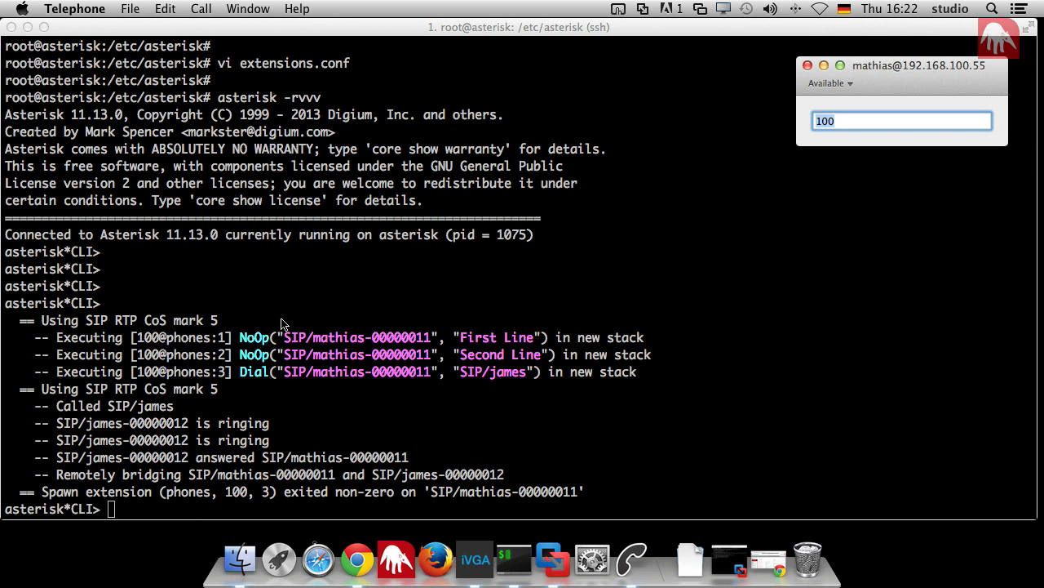
mouse_move(227, 369)
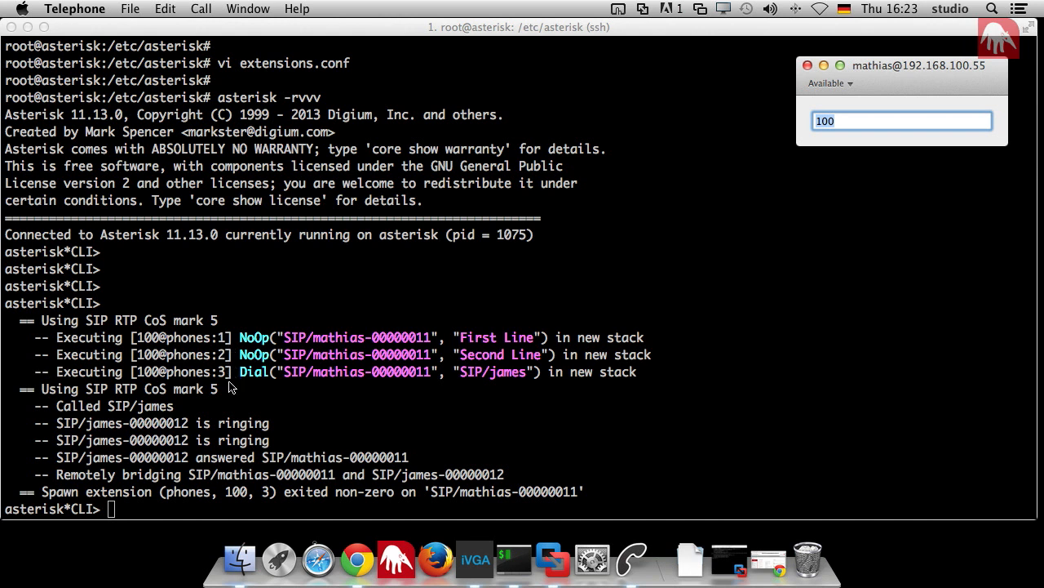
mouse_move(324, 349)
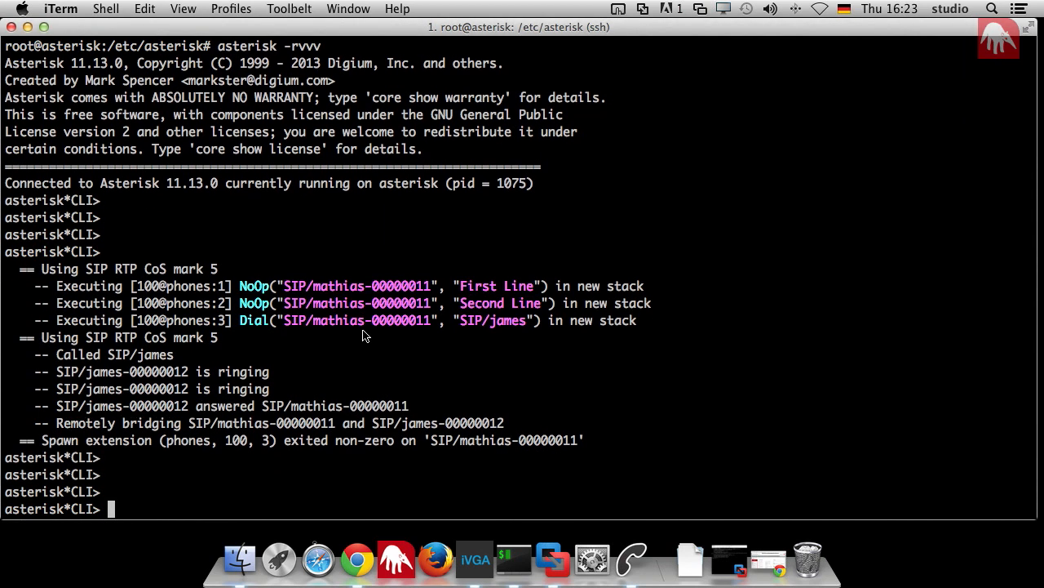
- Exit the Asterisk CLI and return to extensions.conf in vi
text(:)
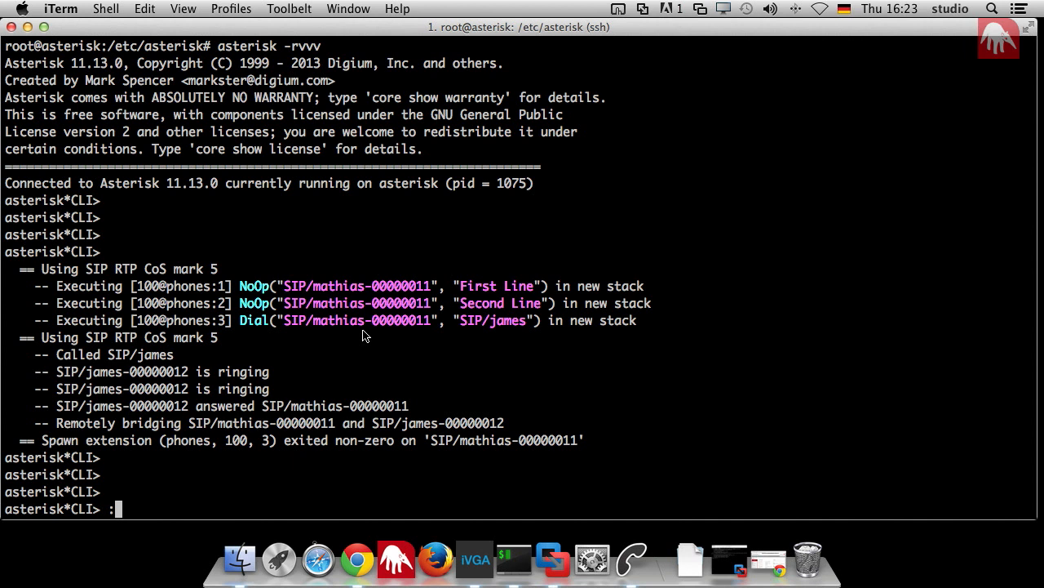
text(exit)
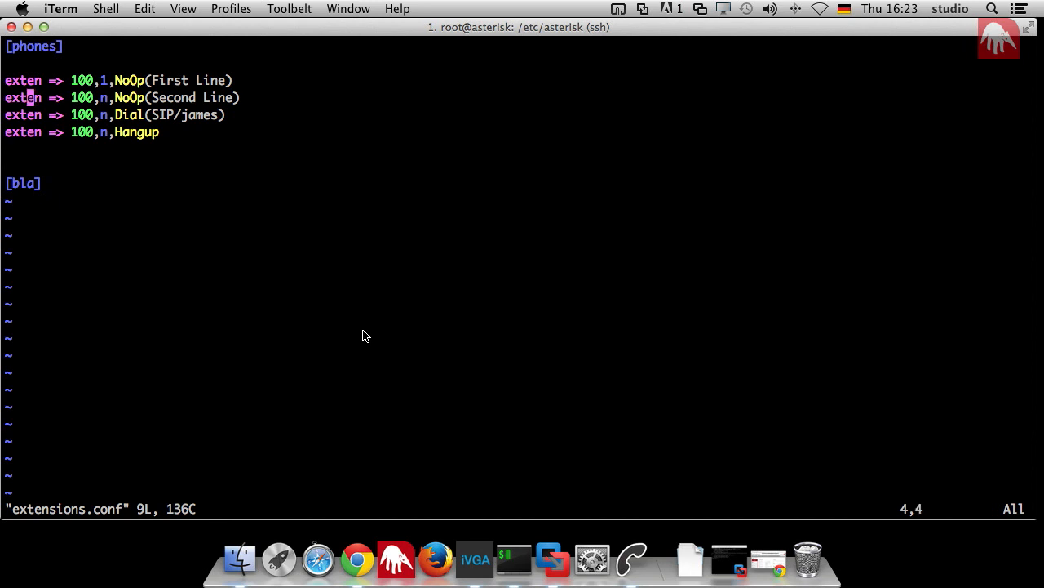
- Replace extension 100's follow-on exten lines with 'same =>' and save the file
key(i)
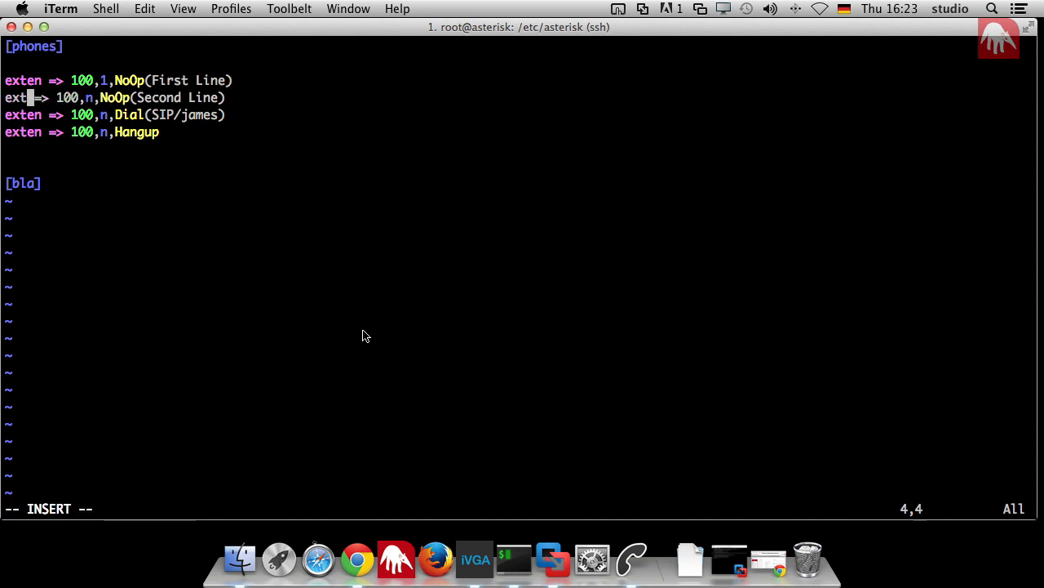
text(same)
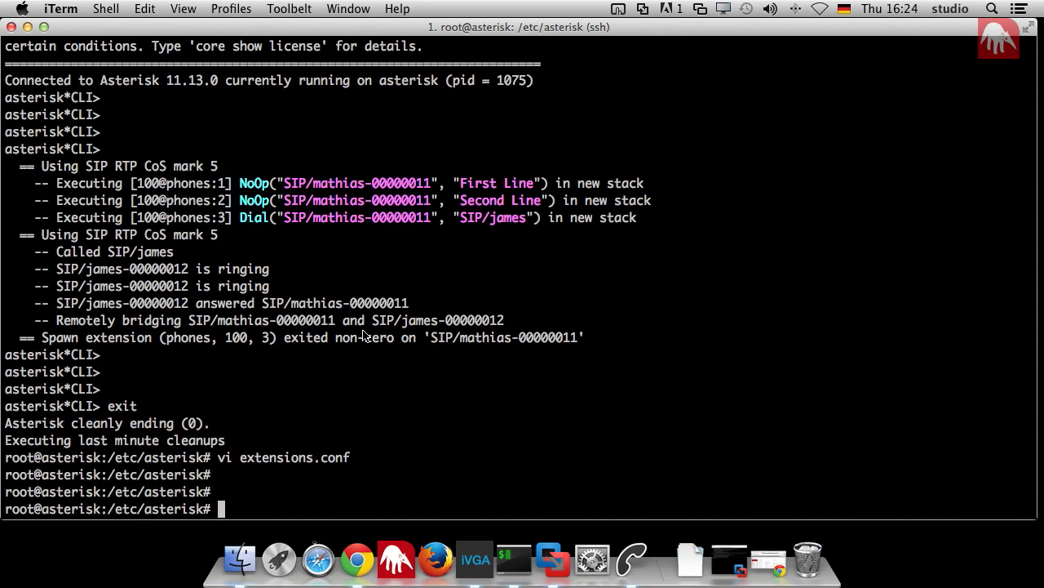
- Reconnect with asterisk -rvvv, reload the dial plan, and confirm a call to 100 rings James
text(asterisk -rvvv)
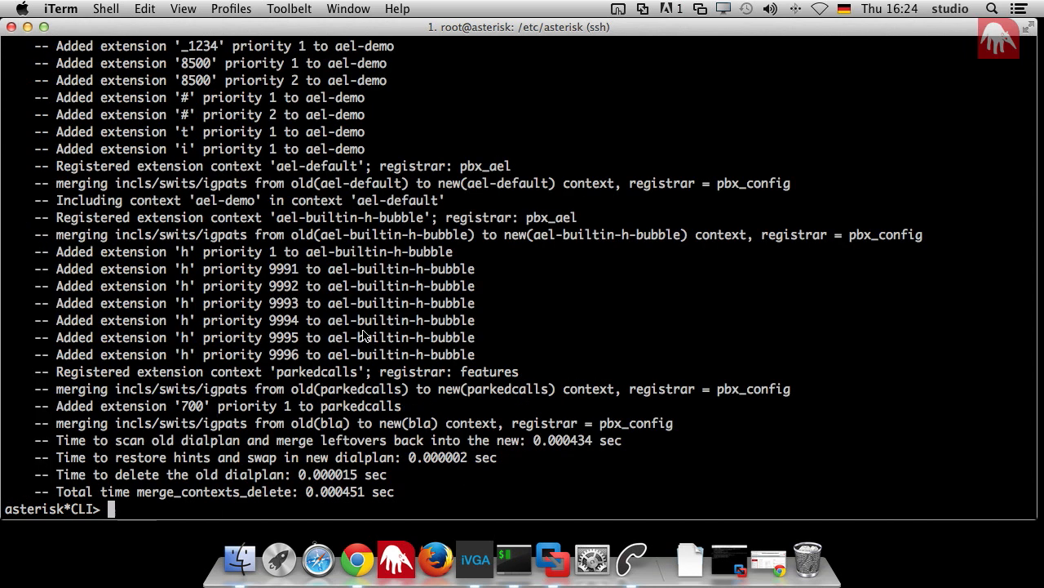
key(return)
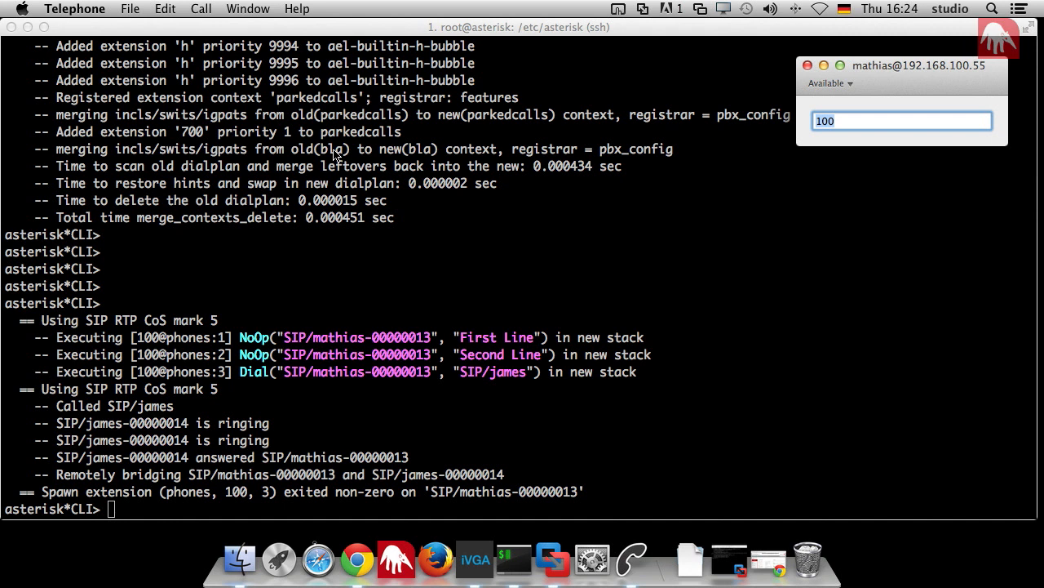
mouse_move(197, 388)
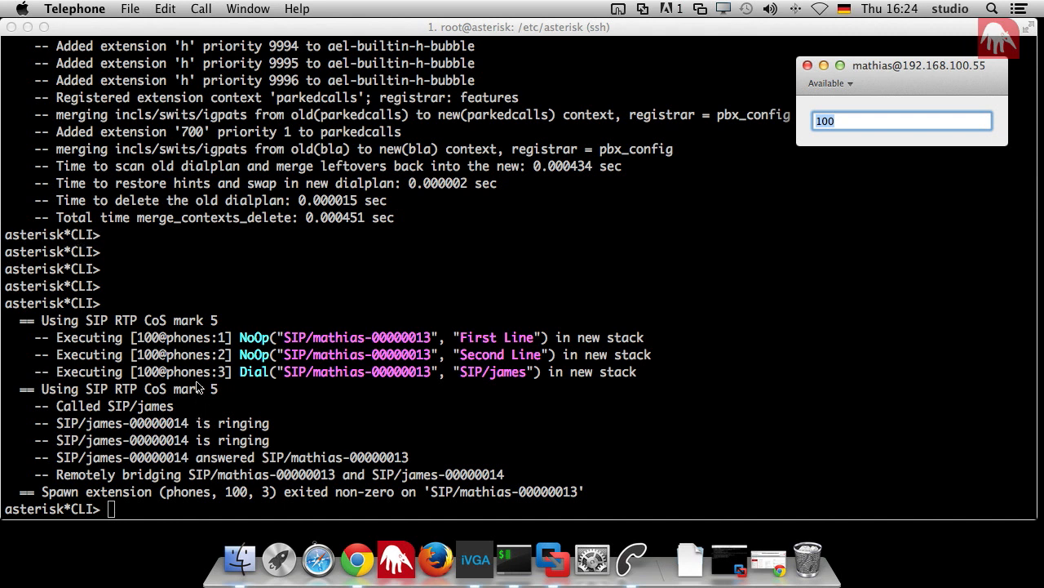
mouse_move(196, 440)
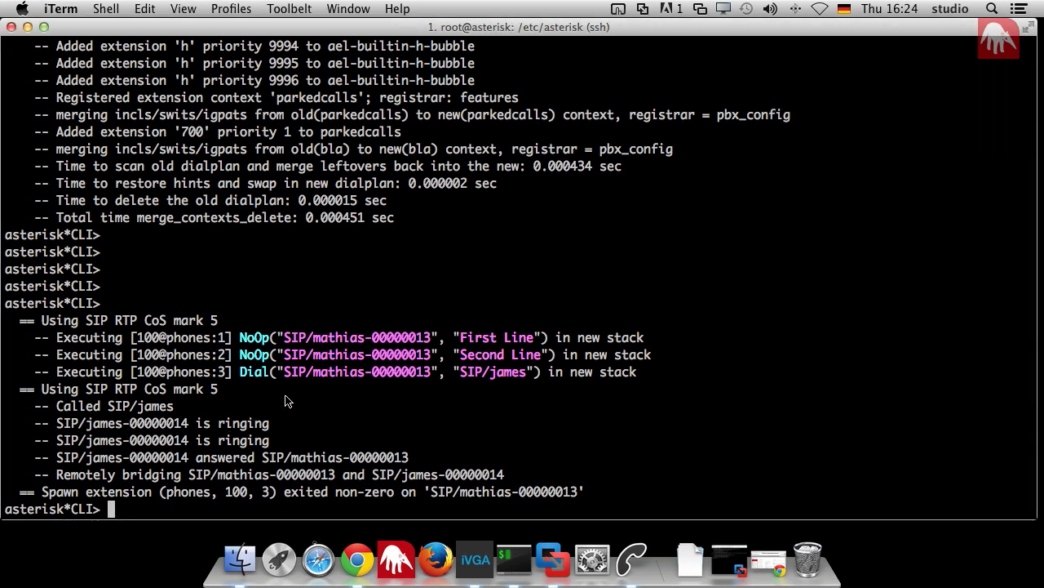
- Duplicate the extension 100 block as extension 200 dialing SIP/mathias and save extensions.conf
text(asterisk -rvvv)
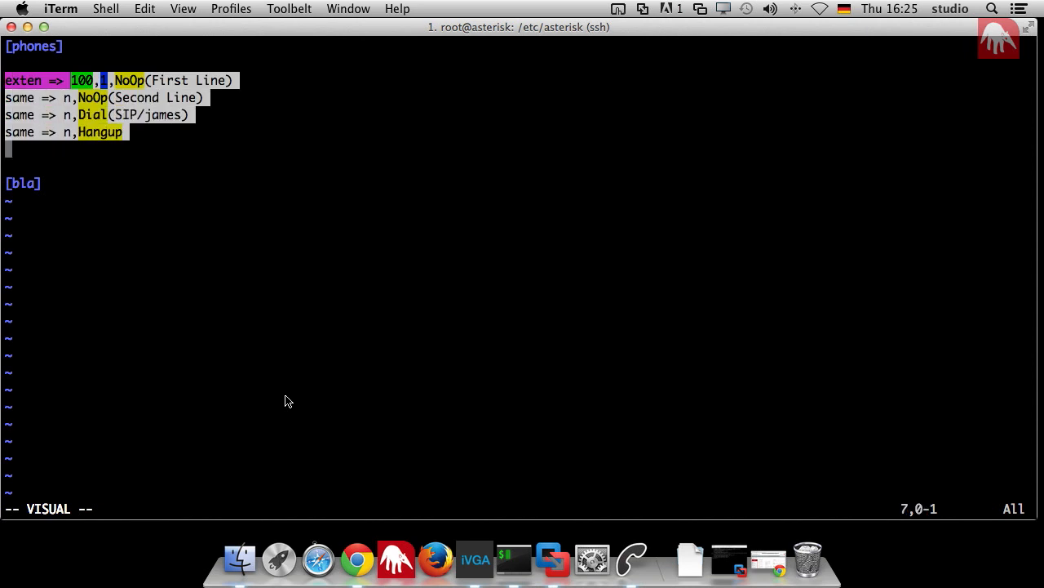
key(y)
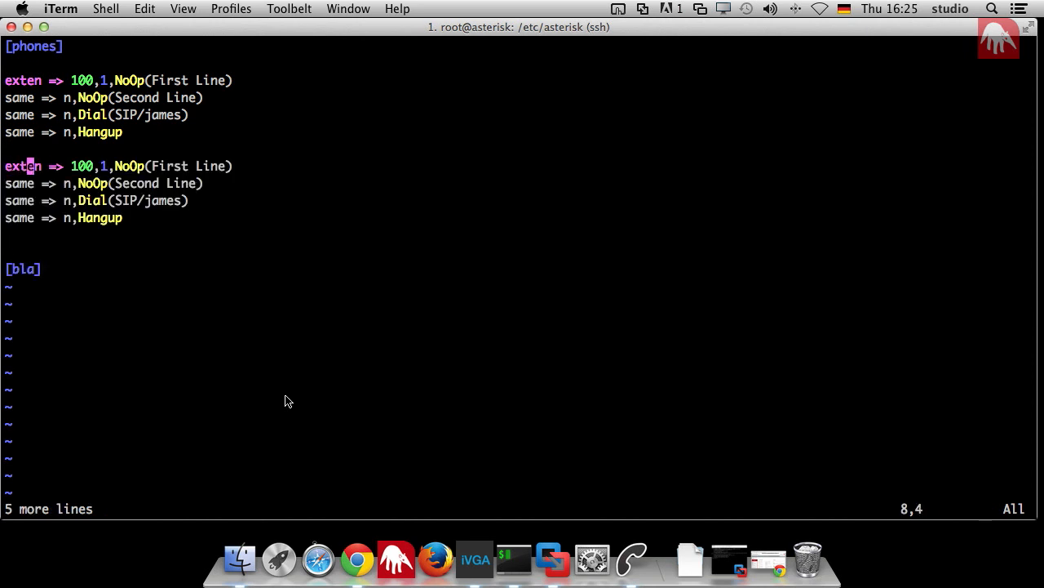
key(i)
text(m)
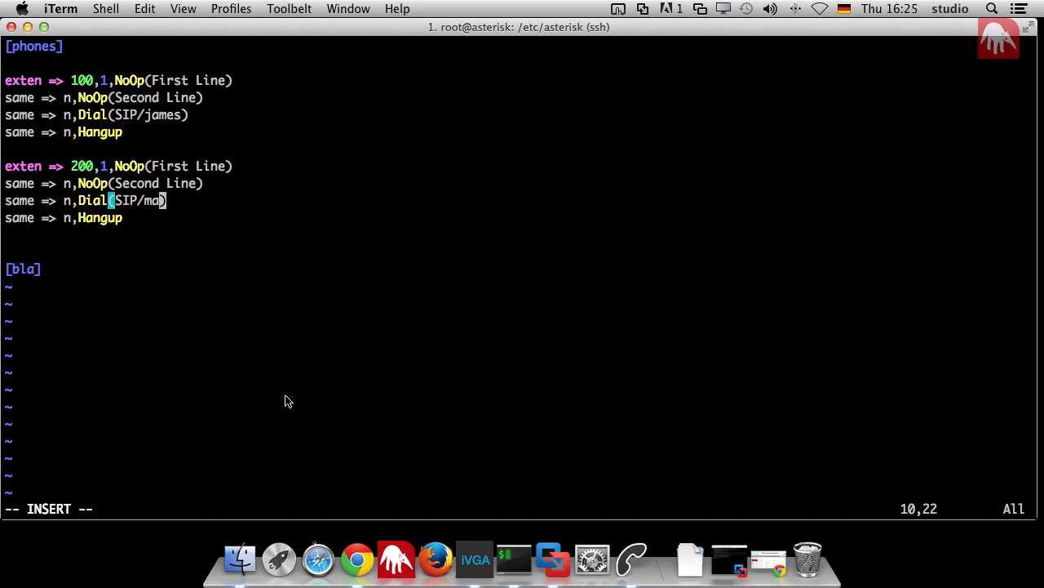
text(thias)
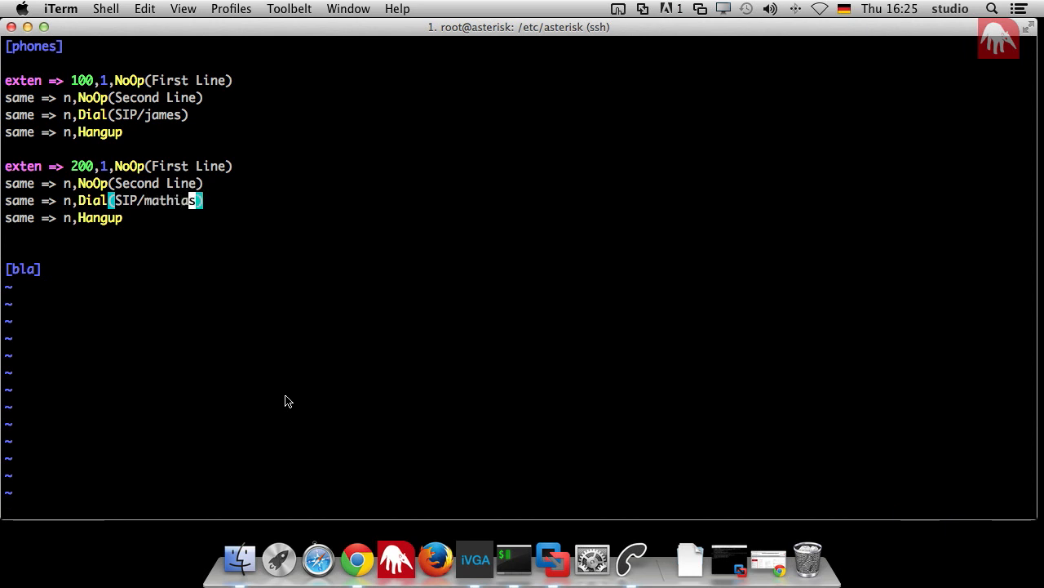
text(:wq)
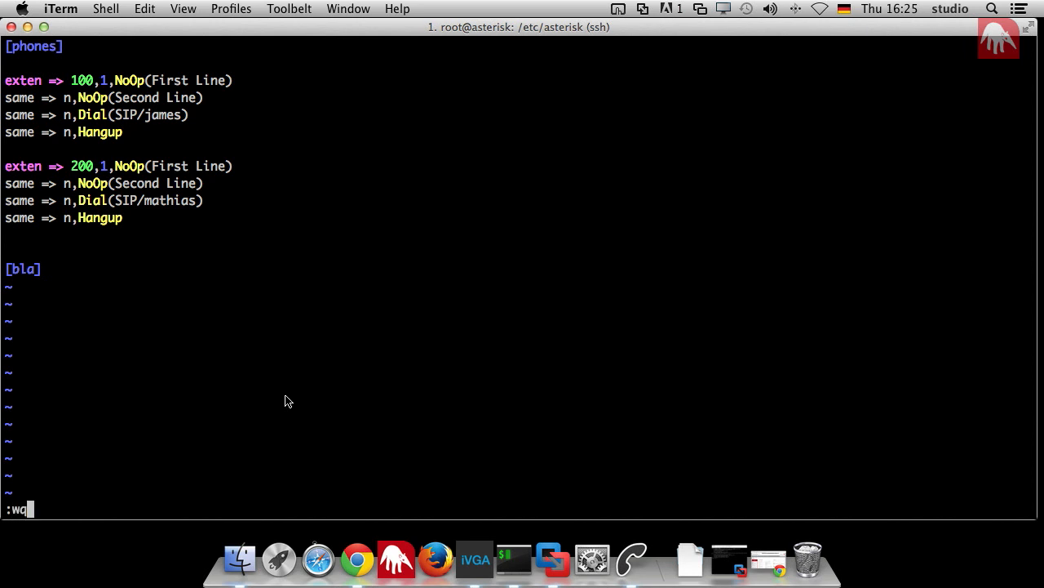
key(Return)
text(asterisk -rvvv)
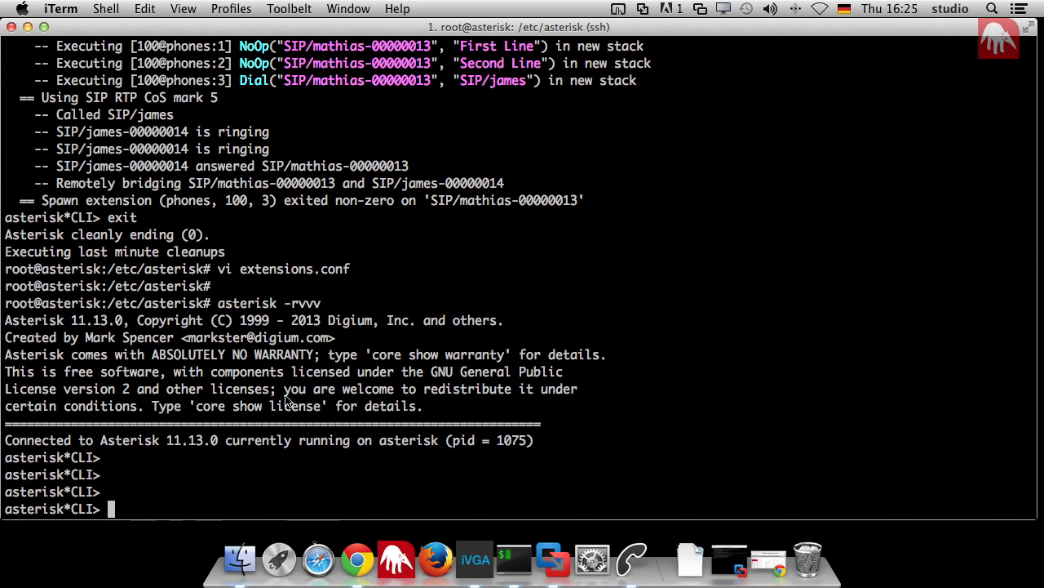
- Run dialplan reload and confirm James calling 200 rings Mathias
text(dialplan reload)
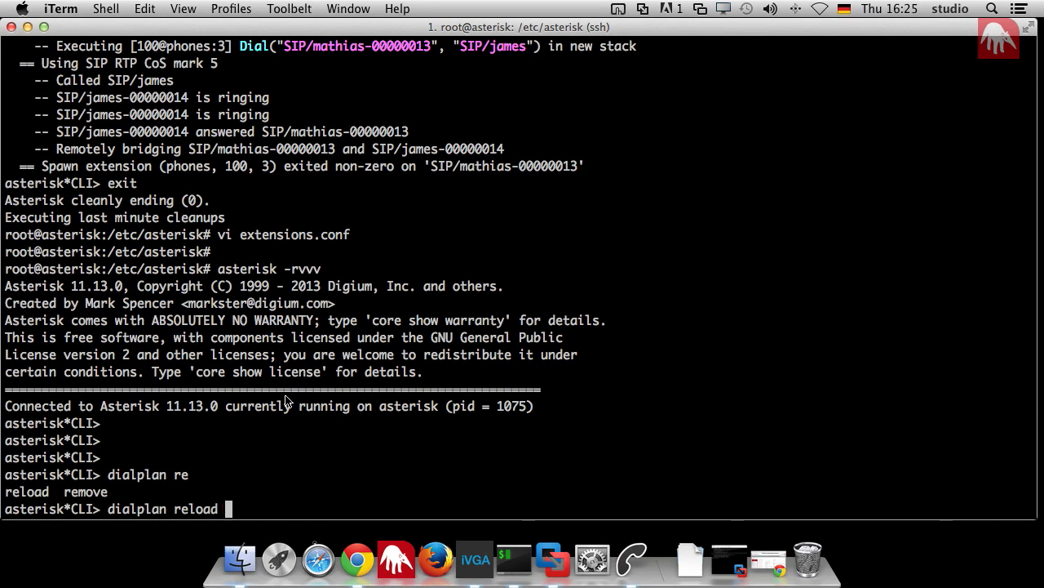
key(Return)
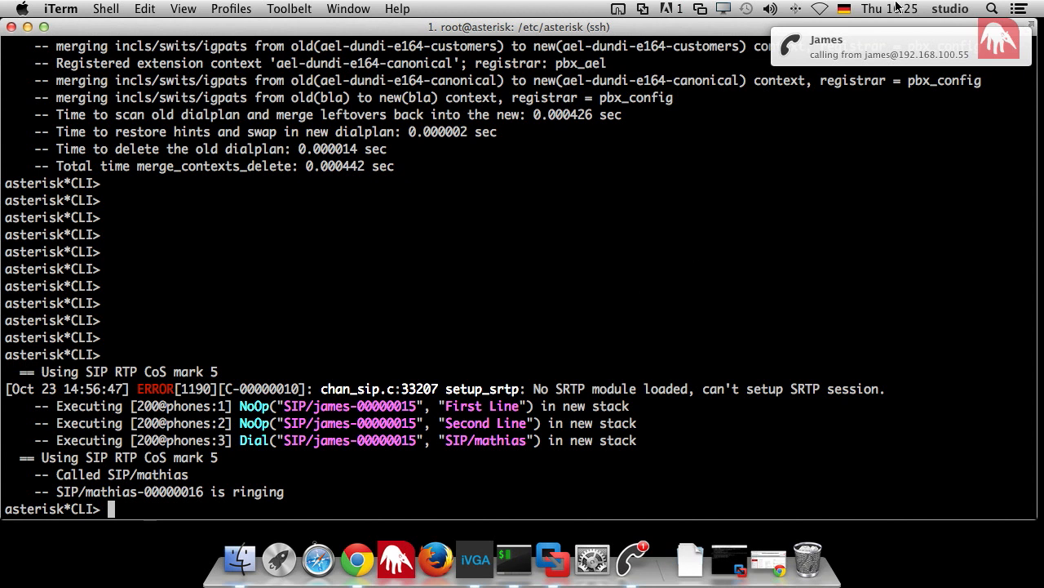
mouse_move(932, 49)
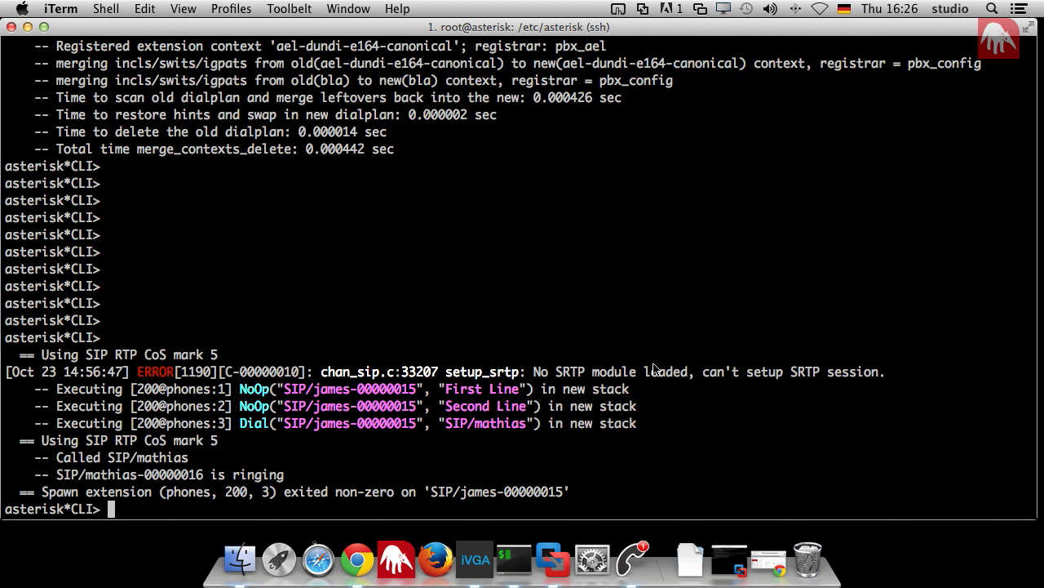
mouse_move(584, 372)
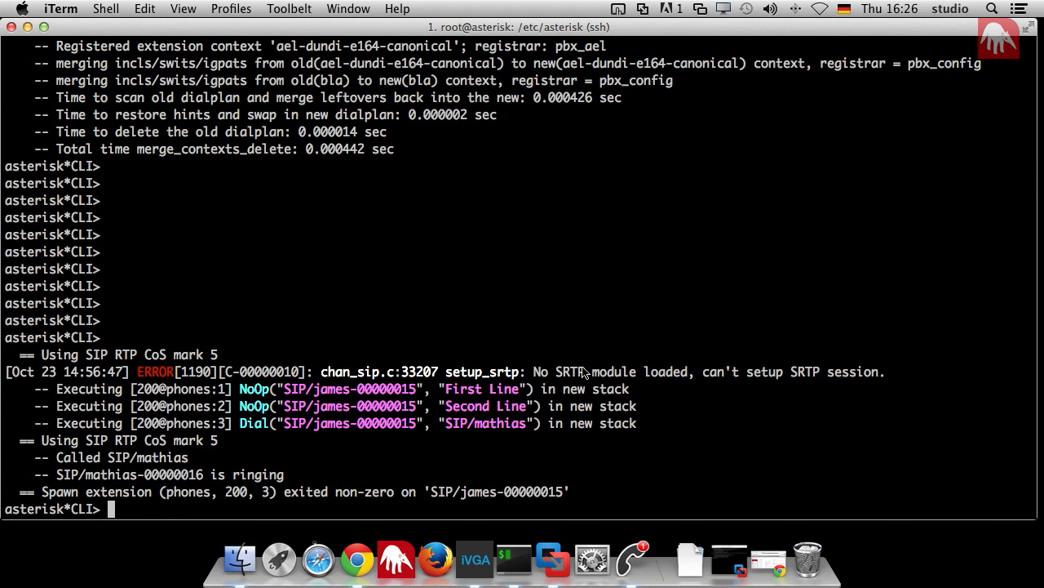
mouse_move(563, 356)
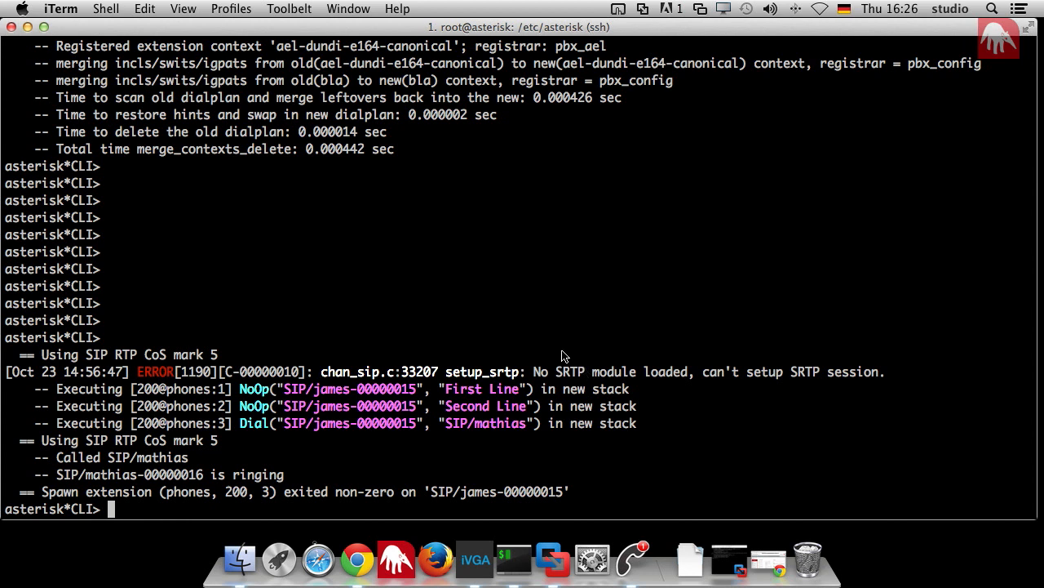
mouse_move(587, 372)
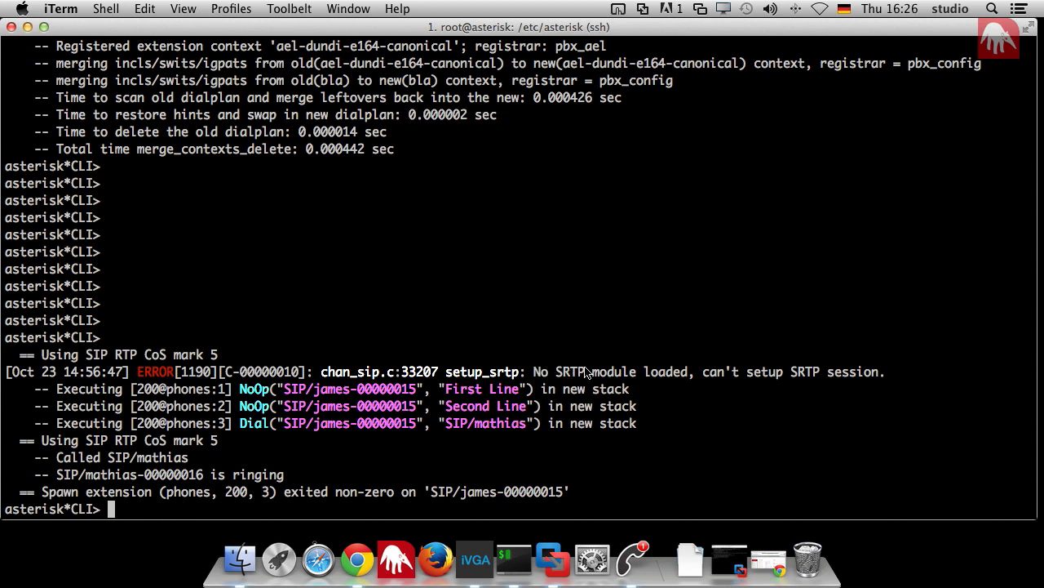
mouse_move(526, 399)
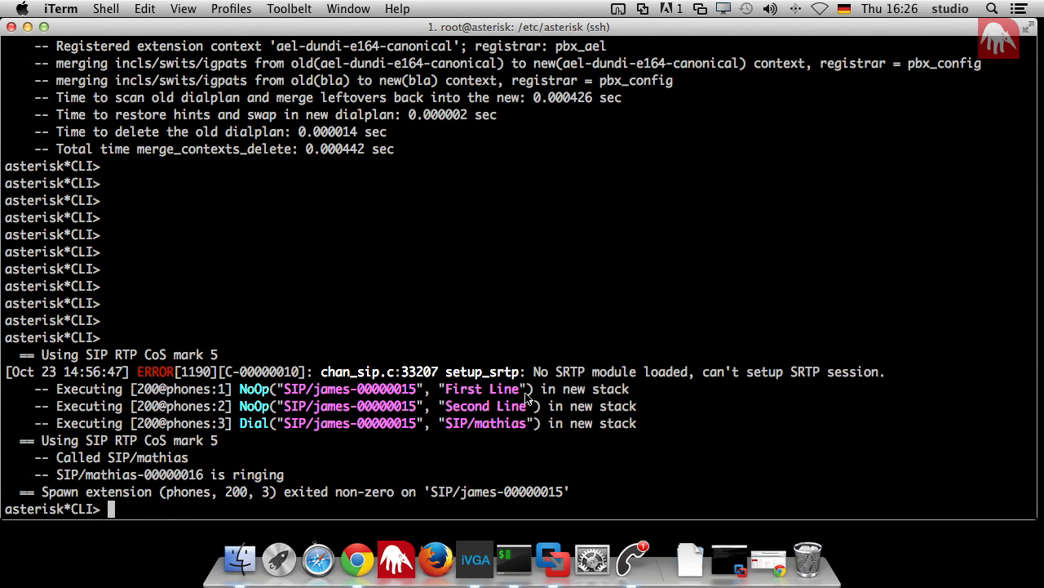
mouse_move(515, 405)
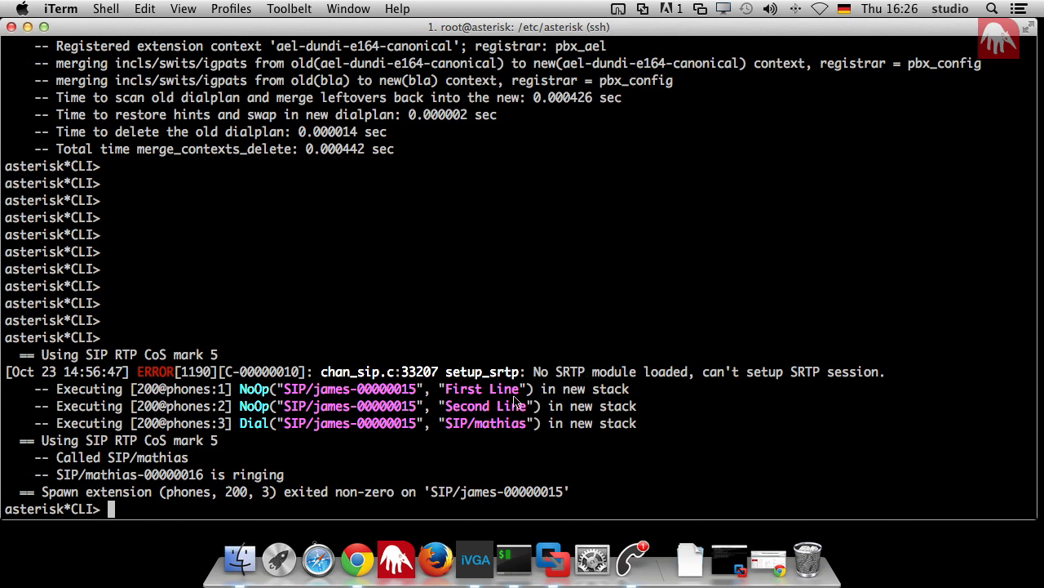
mouse_move(400, 490)
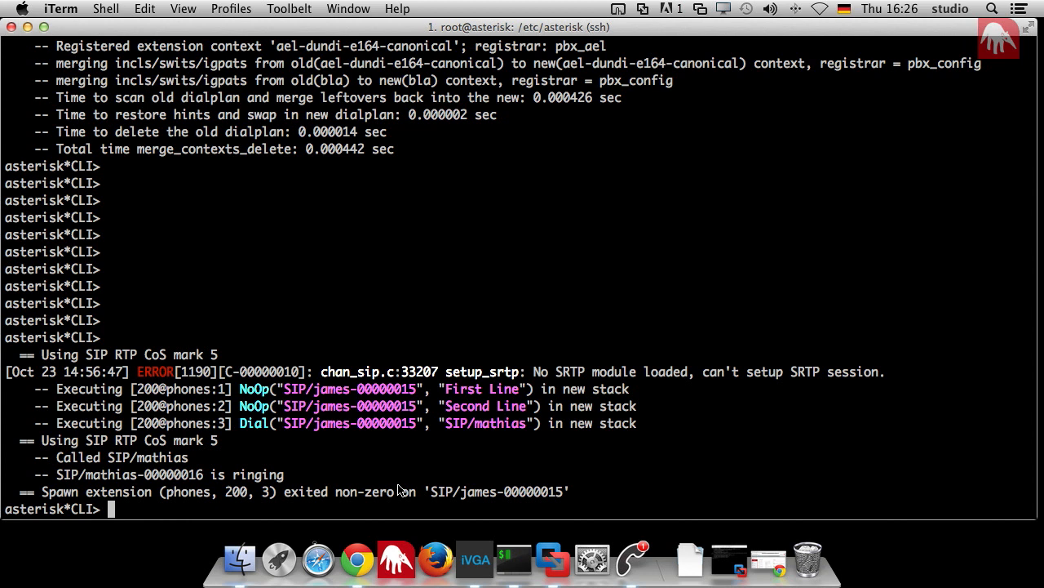